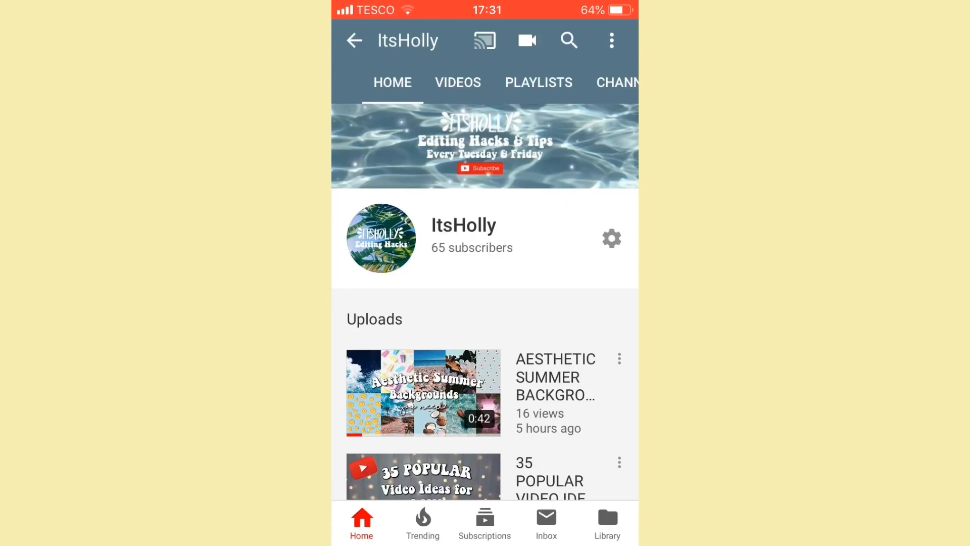
Step: View the AESTHETIC SUMMER BACKGROUNDS YOU NEED! upload's Studio details and realtime views
click(619, 359)
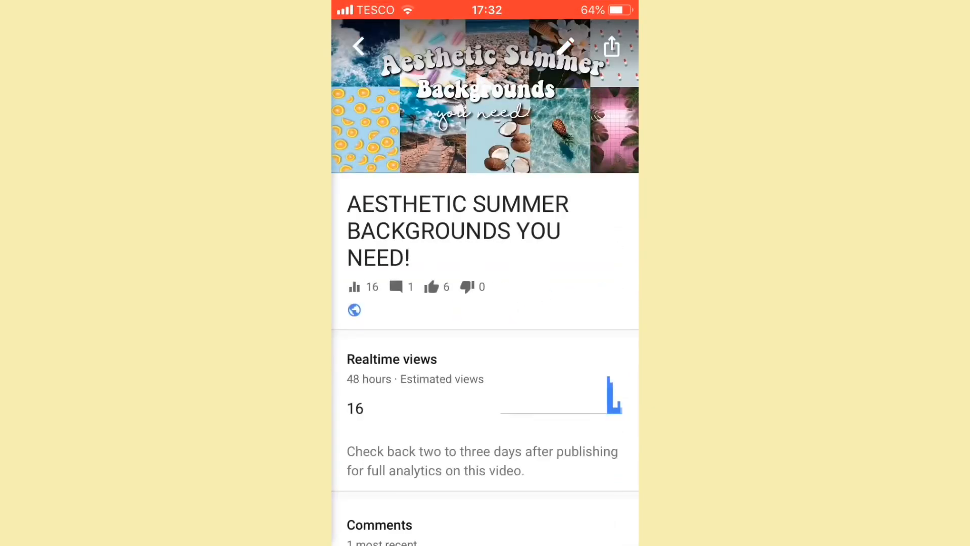
Step: Bring up the video's Edit details and read through its description
click(564, 45)
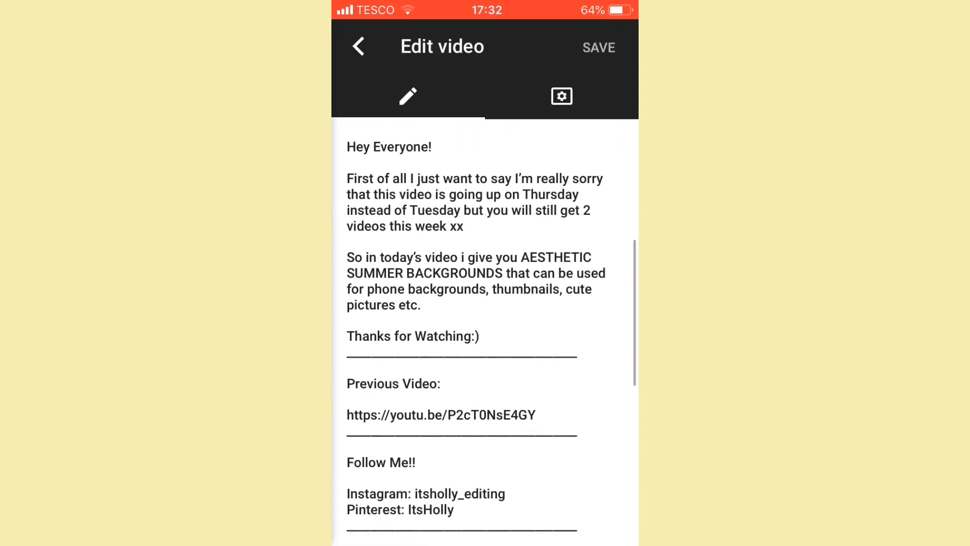
scroll(down, 3)
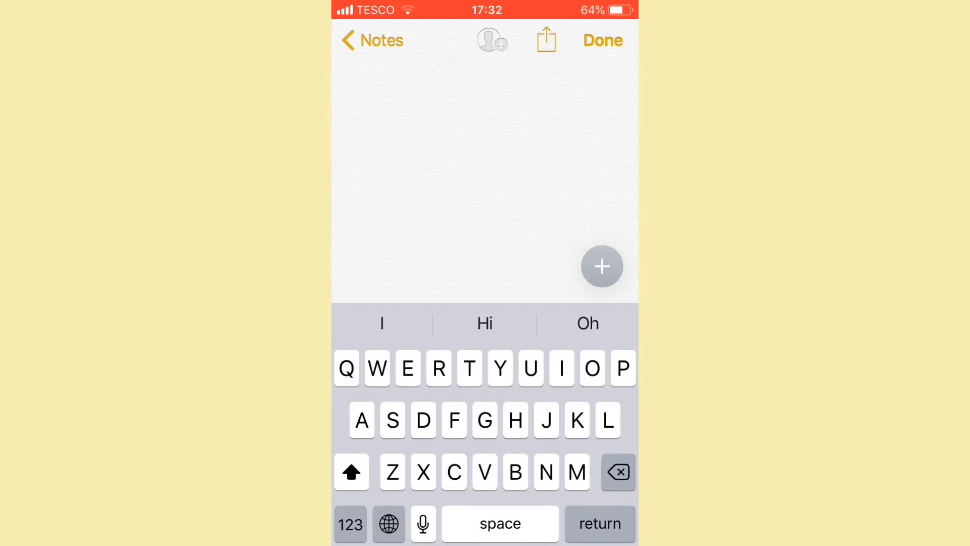
Step: Paste the copied youtu.be video link into the new note's body
click(353, 81)
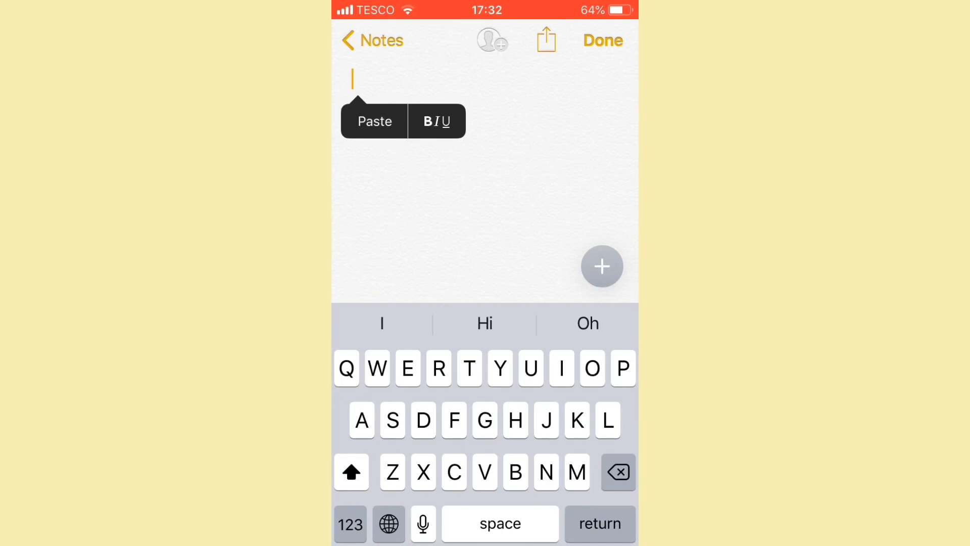
click(374, 122)
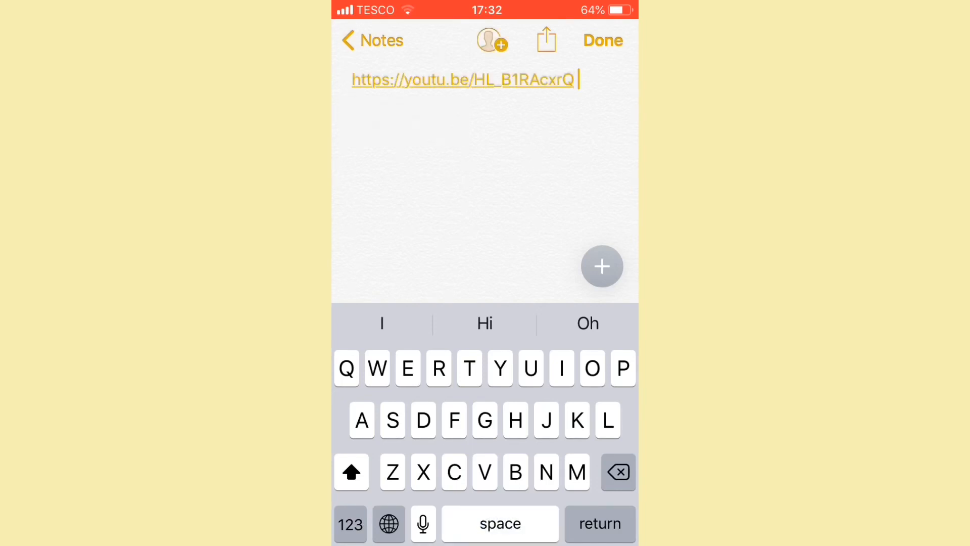
click(461, 79)
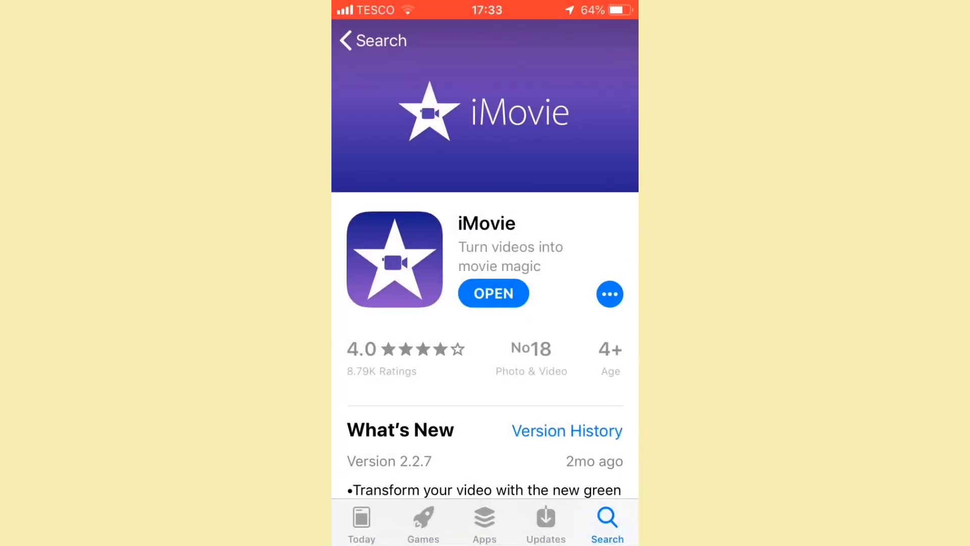
Step: Copy the iMovie App Store listing link from its share options for the note
click(373, 40)
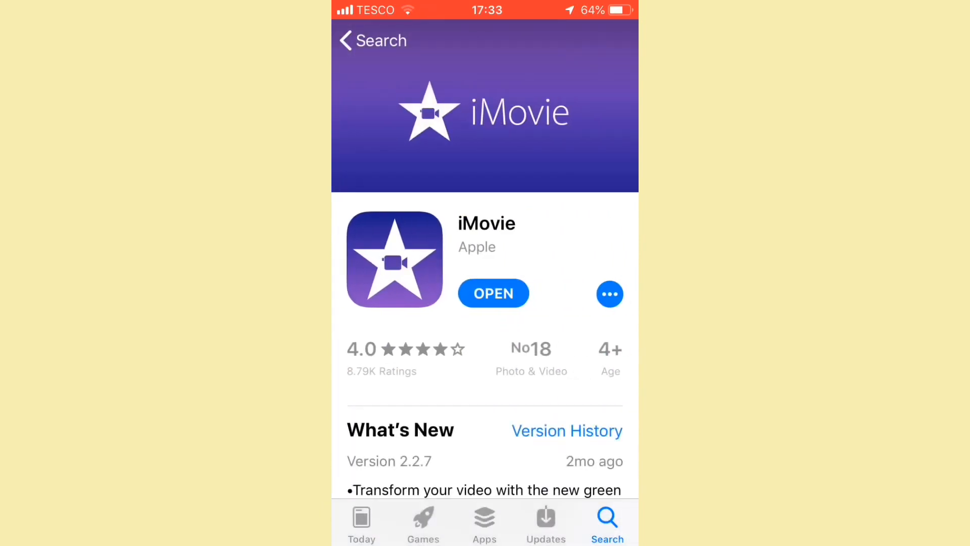
click(609, 294)
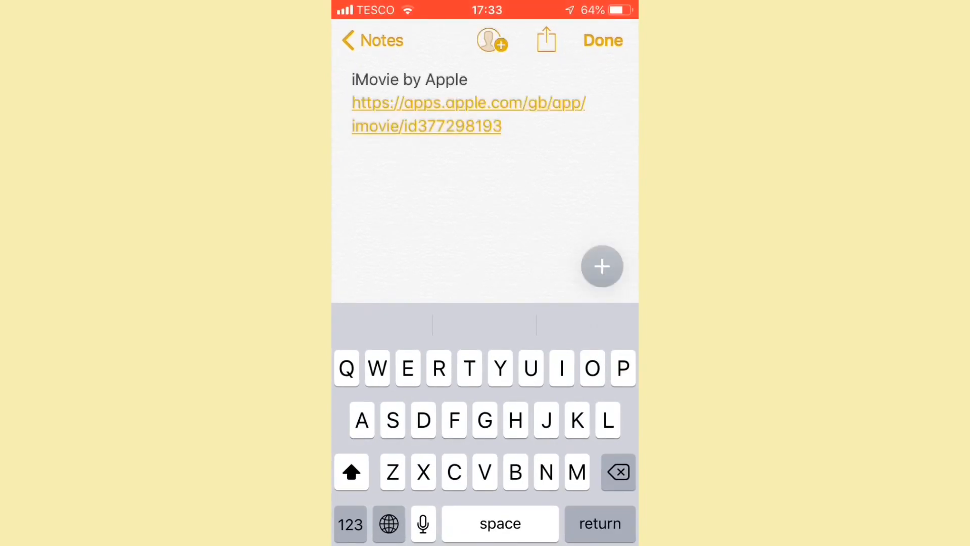
Step: Delete the 'iMovie by Apple' title line, leaving only the App Store link
click(616, 471)
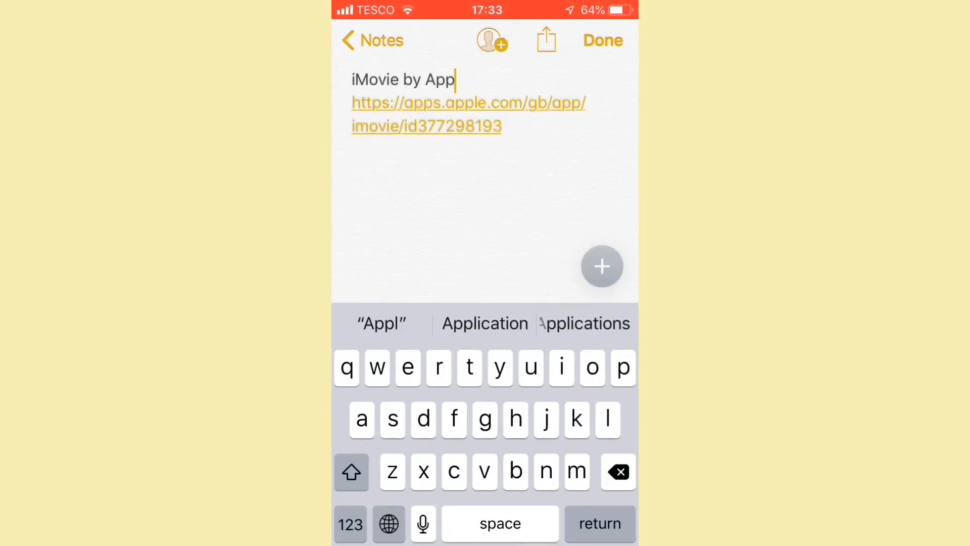
click(617, 472)
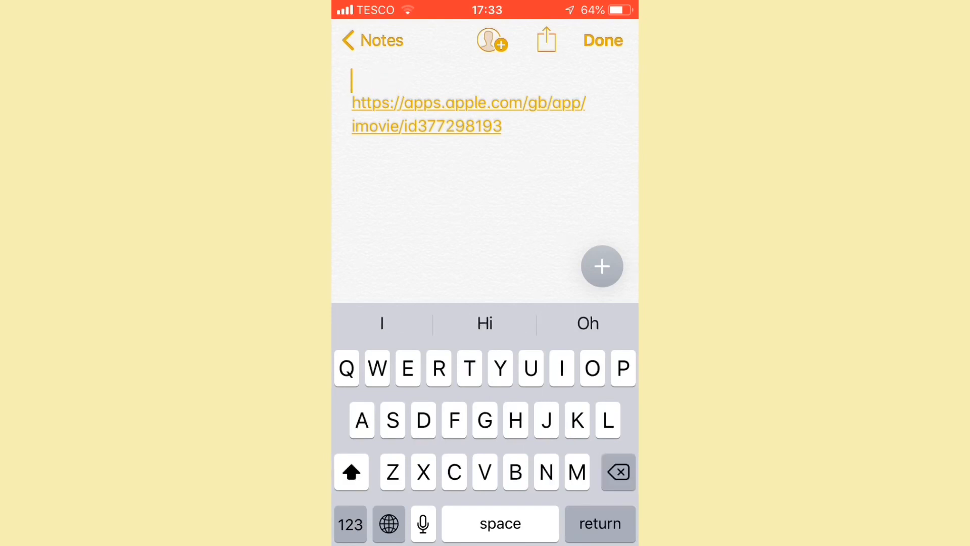